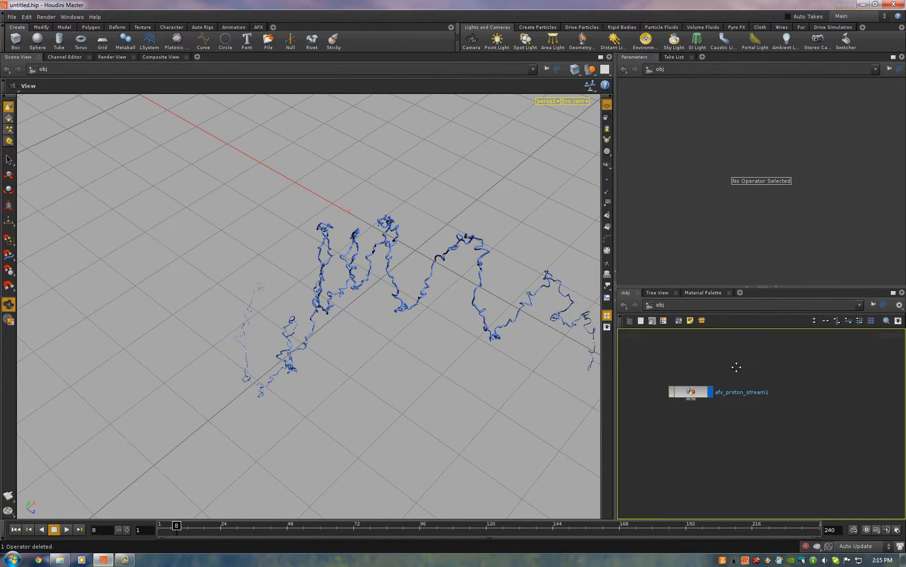
Select afx_proton_stream1 in the network editor and delete it, leaving the scene empty
{"action": "left_click", "coordinate": [703, 399]}
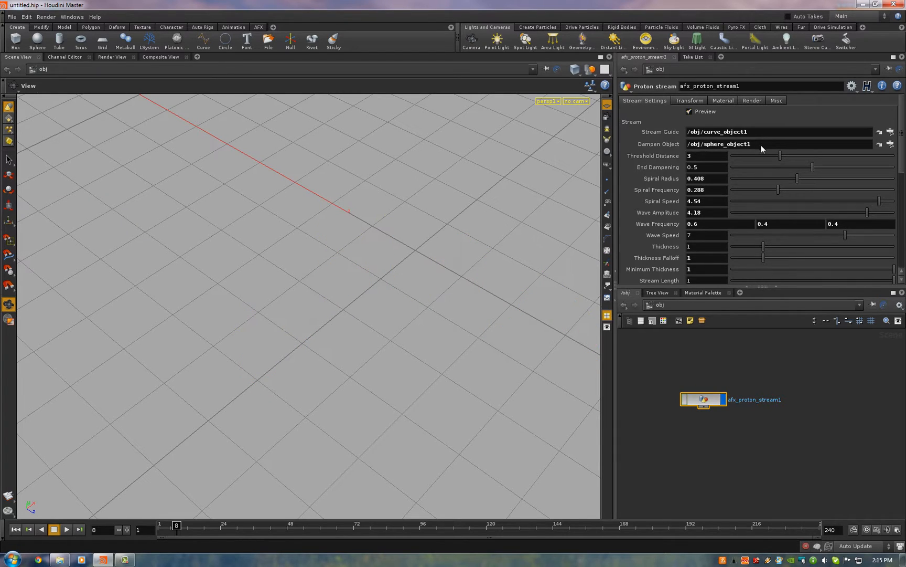
{"action": "key", "text": "delete"}
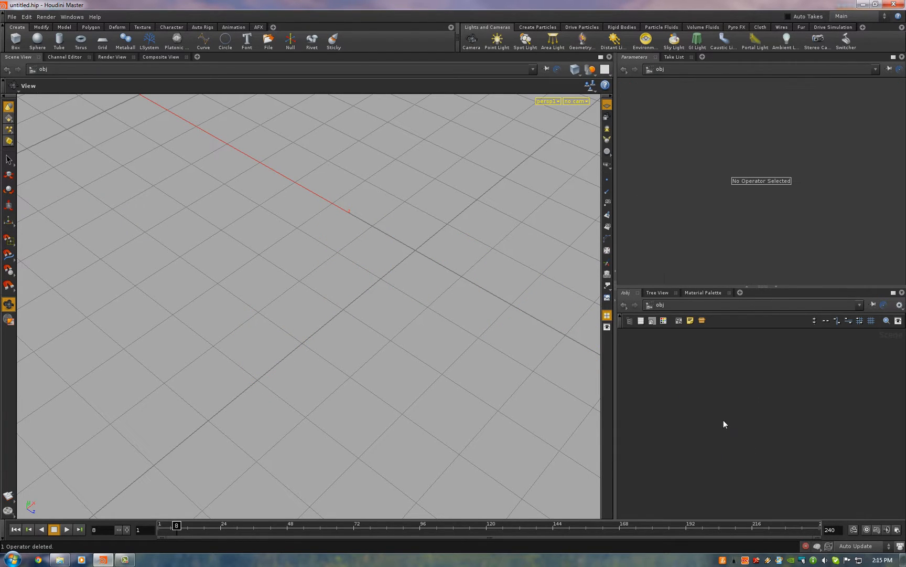
{"action": "mouse_move", "coordinate": [709, 406]}
{"action": "type", "text": "stream_gui"}
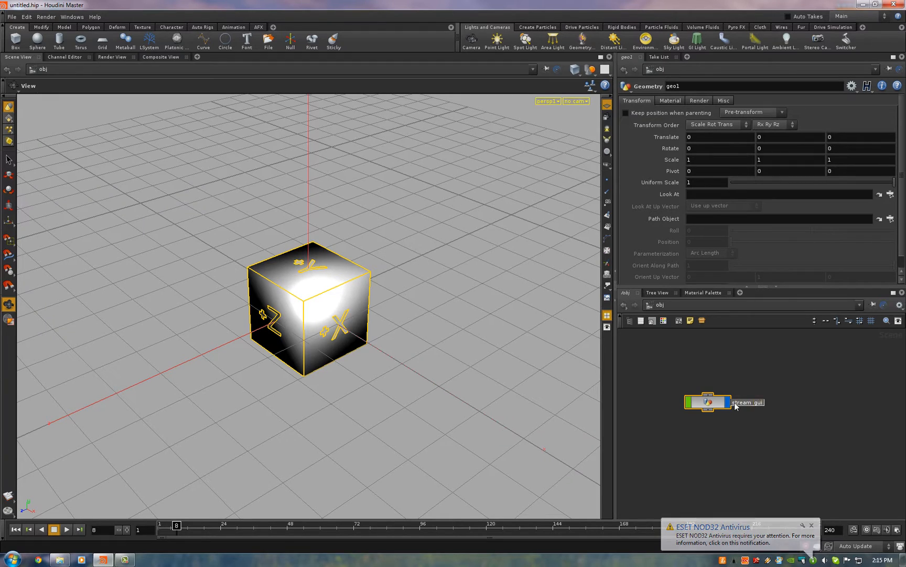
Inside stream_guide, add a Circle SOP as a ZX-plane NURBS open arc and begin editing its parameter interface
{"action": "double_click", "coordinate": [707, 402]}
{"action": "type", "text": "Circle"}
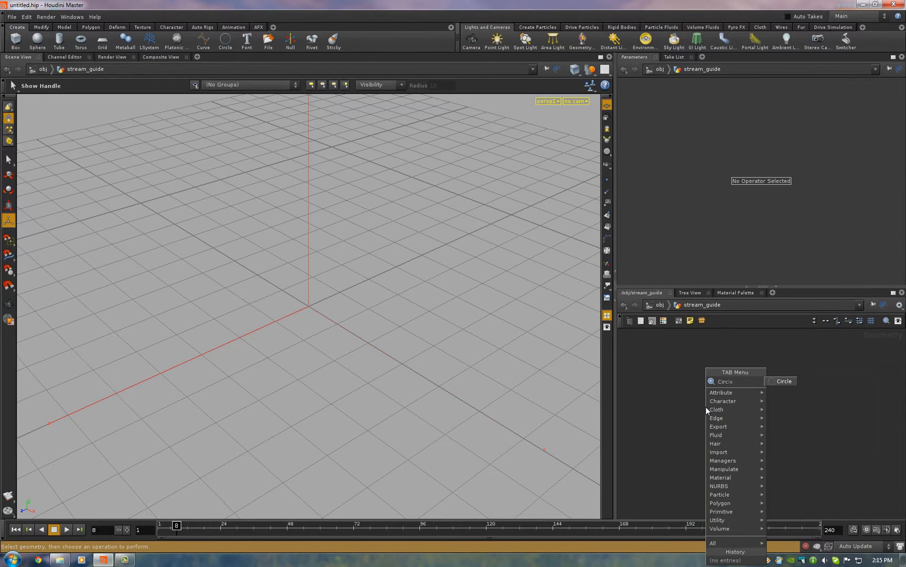
{"action": "left_click", "coordinate": [784, 381]}
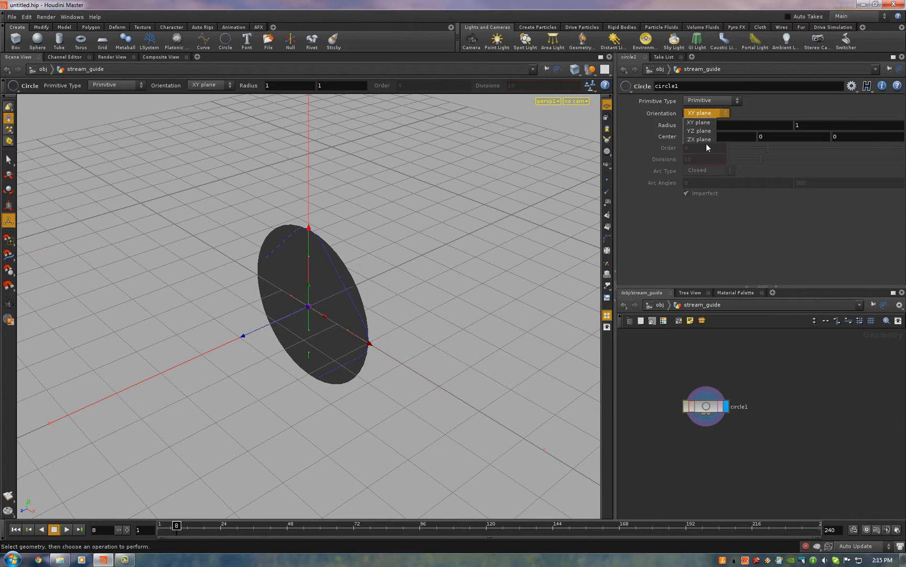
{"action": "left_click", "coordinate": [700, 139]}
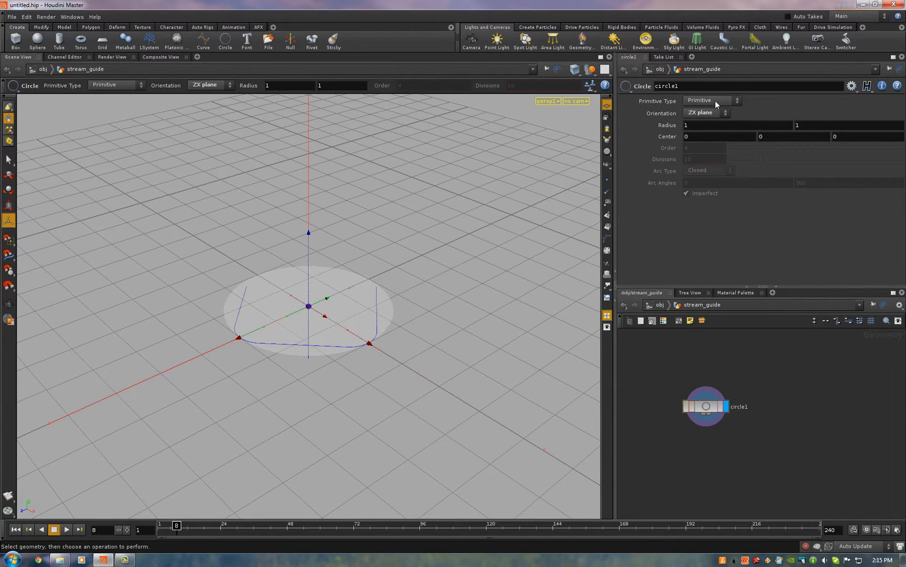
{"action": "left_click", "coordinate": [709, 169]}
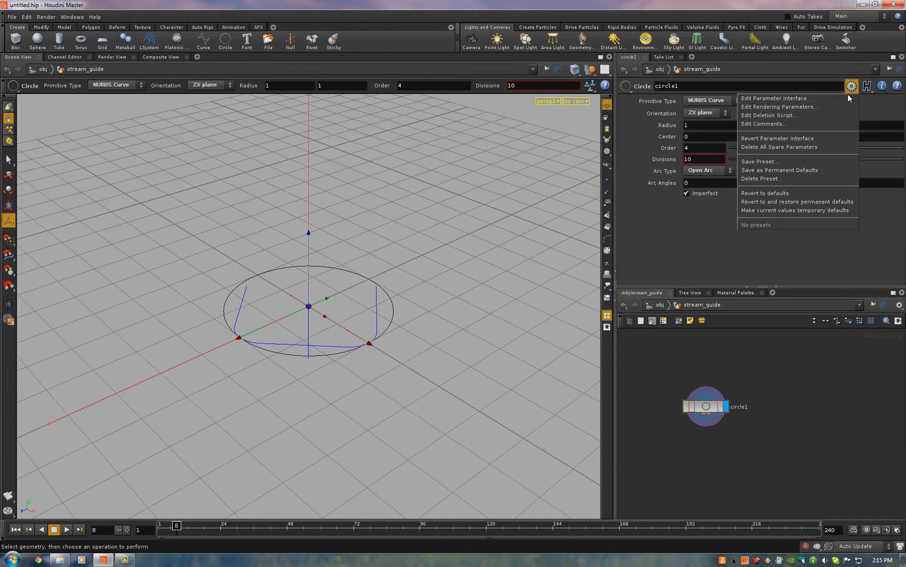
{"action": "left_click", "coordinate": [775, 98]}
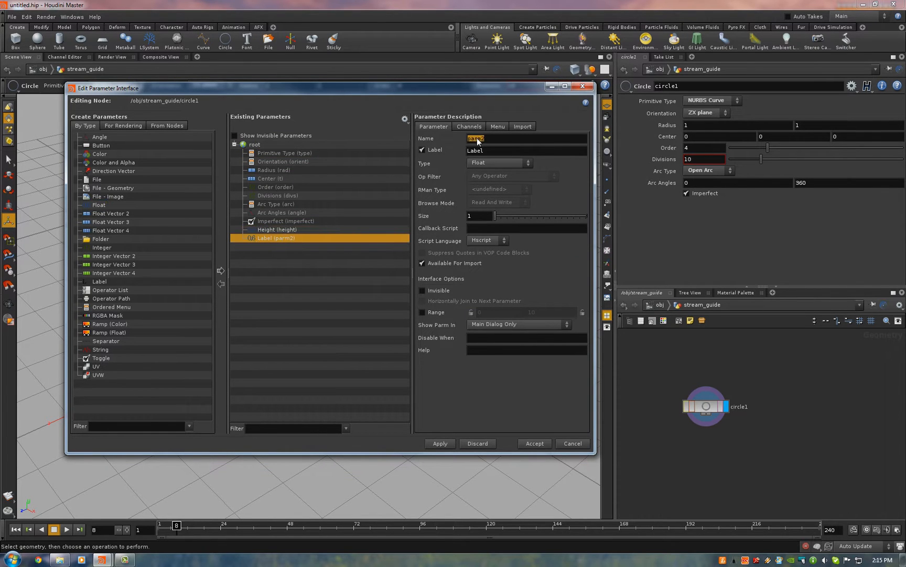
Rename the new float parameter to Height in Edit Parameter Interface
{"action": "left_click", "coordinate": [533, 443]}
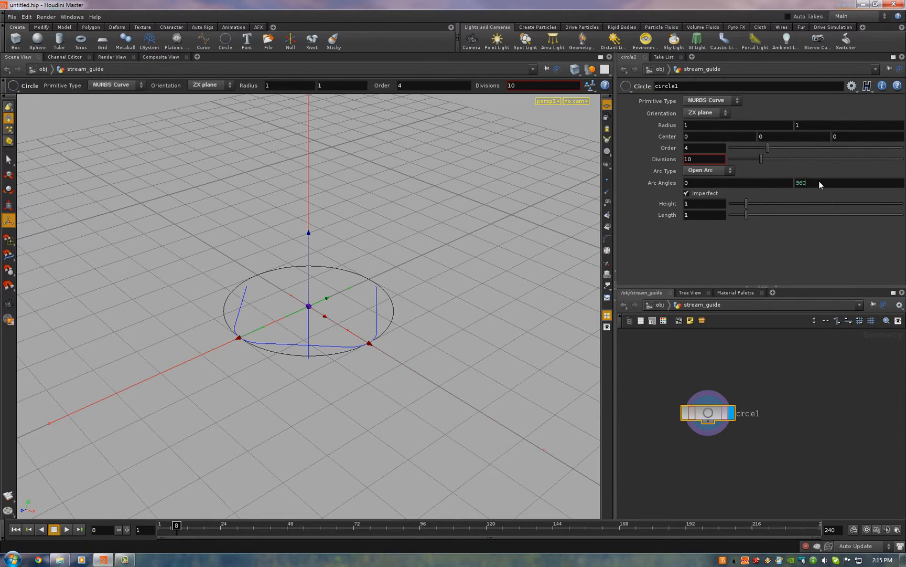
{"action": "mouse_move", "coordinate": [826, 184]}
{"action": "type", "text": "*ch(\"./"}
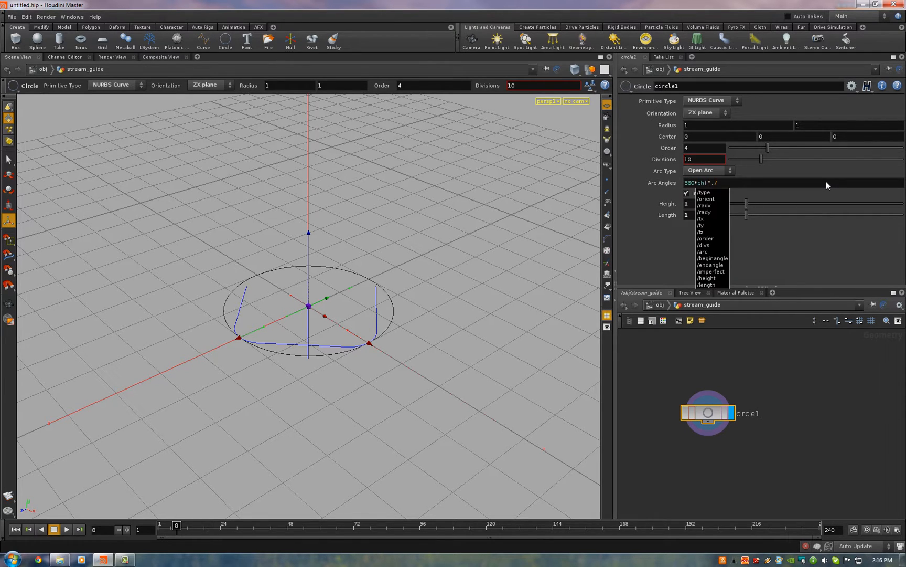
Add a Point SOP below circle1 with a Position Y expression based on $PT and circle1's height
{"action": "left_click", "coordinate": [706, 284]}
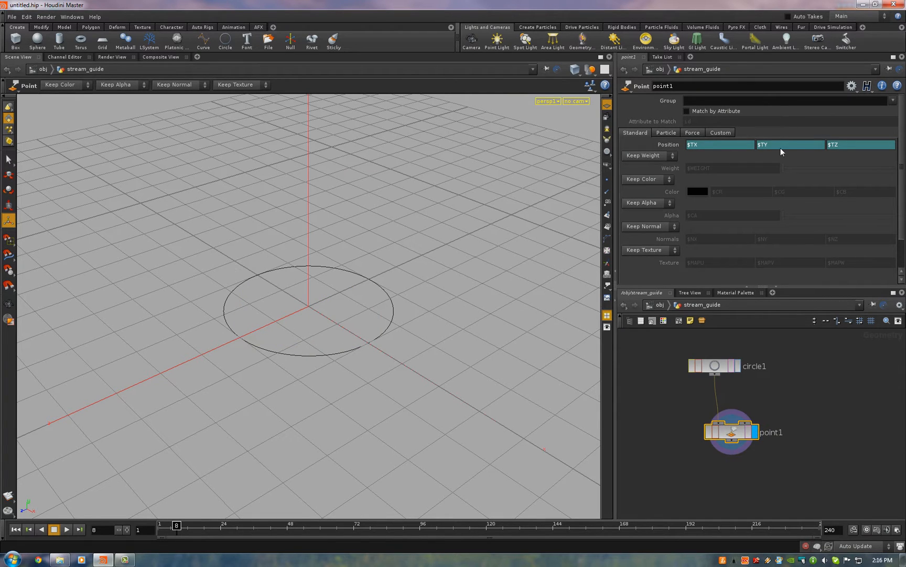
{"action": "mouse_move", "coordinate": [778, 149]}
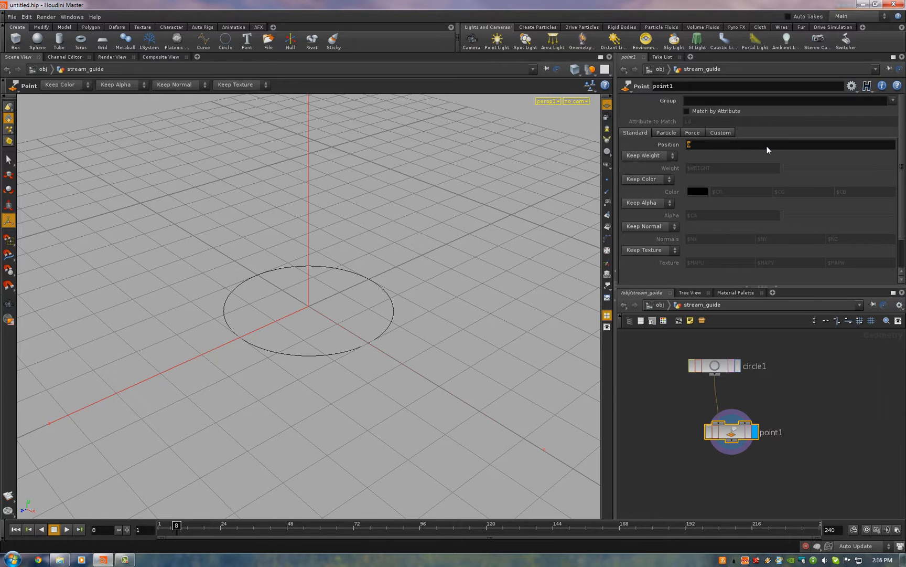
{"action": "type", "text": "$PT"}
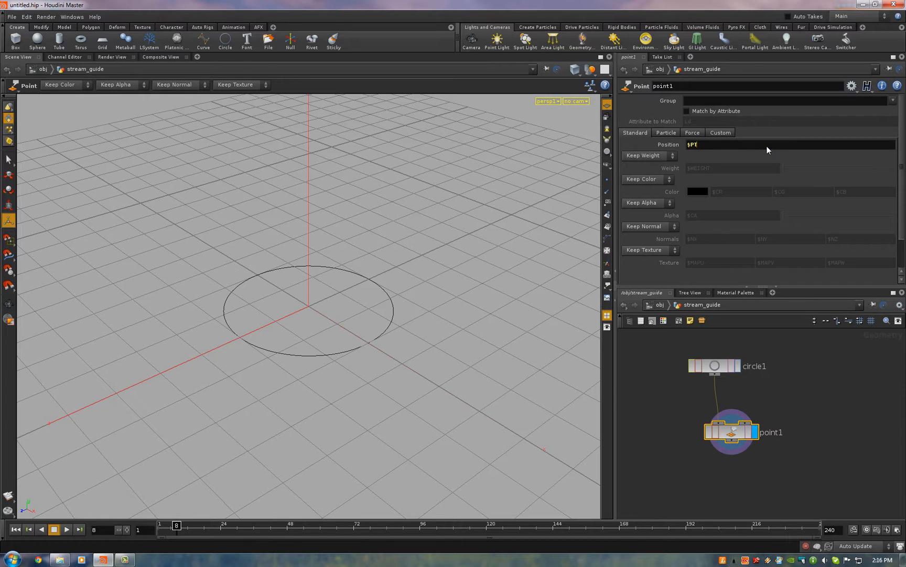
{"action": "type", "text": "/circle/"}
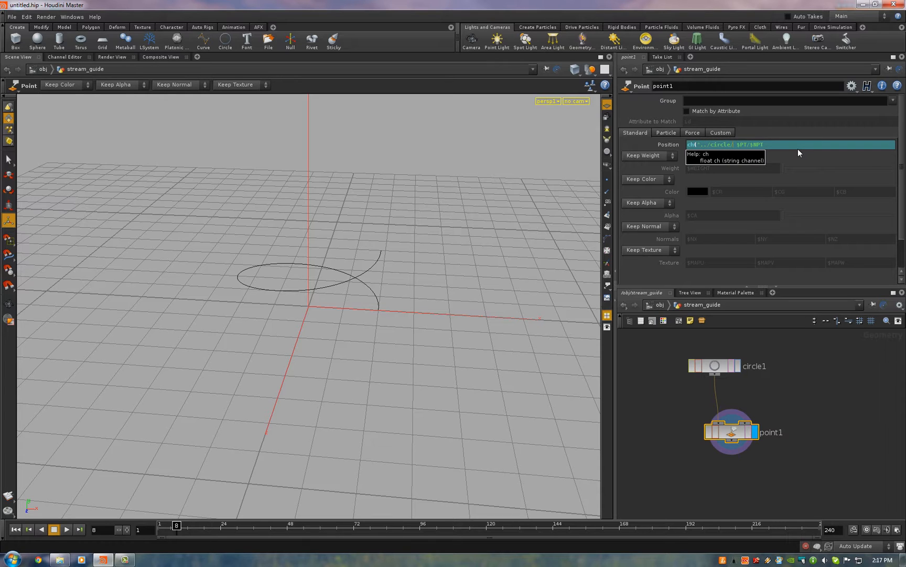
{"action": "type", "text": "height"}
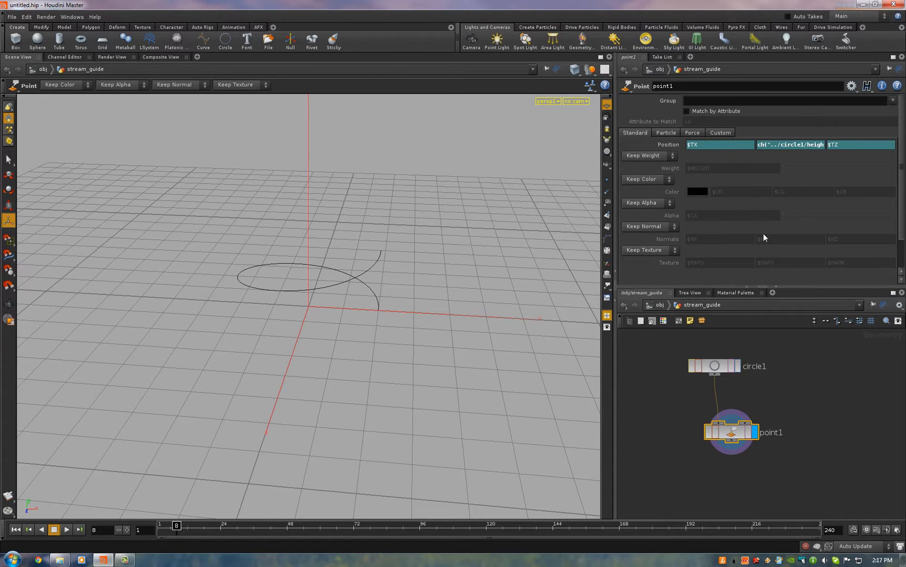
{"action": "left_click", "coordinate": [714, 365]}
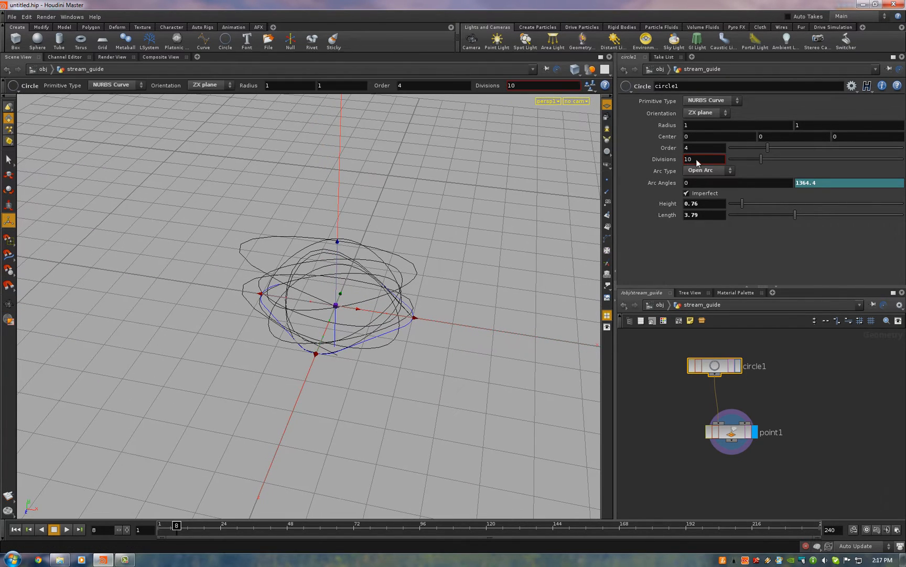
Select circle1 to set Height 0.76 and Length 3.79 for a rising multi-turn helix
{"action": "left_click", "coordinate": [700, 160]}
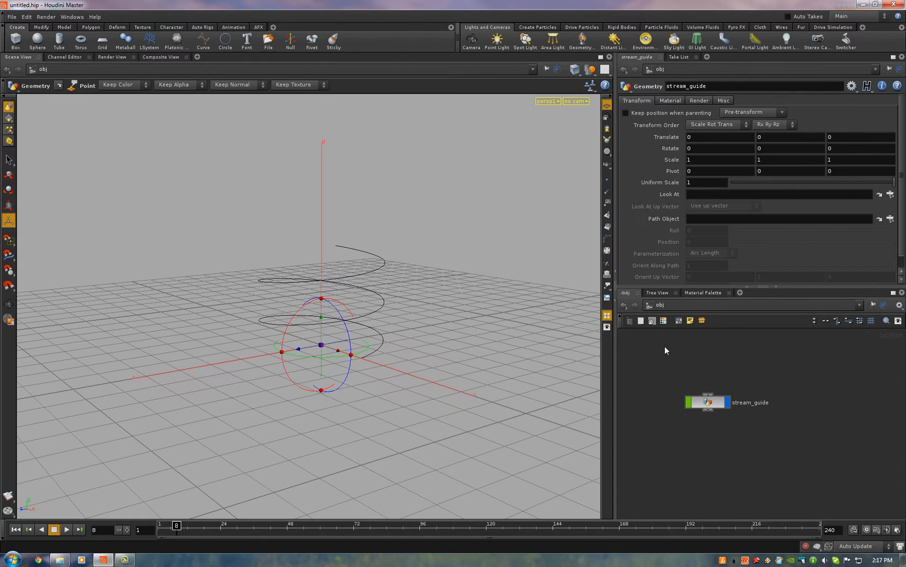
Add a sphere of radius 0.86 and set circle1 to 24 divisions, Height 1.57, Length 2.36
{"action": "left_click", "coordinate": [37, 41]}
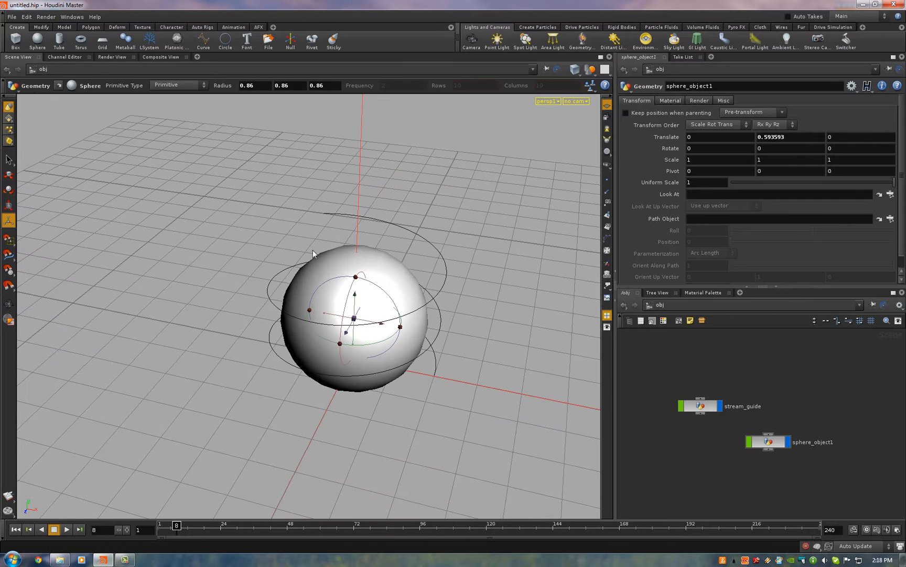
{"action": "mouse_move", "coordinate": [369, 321]}
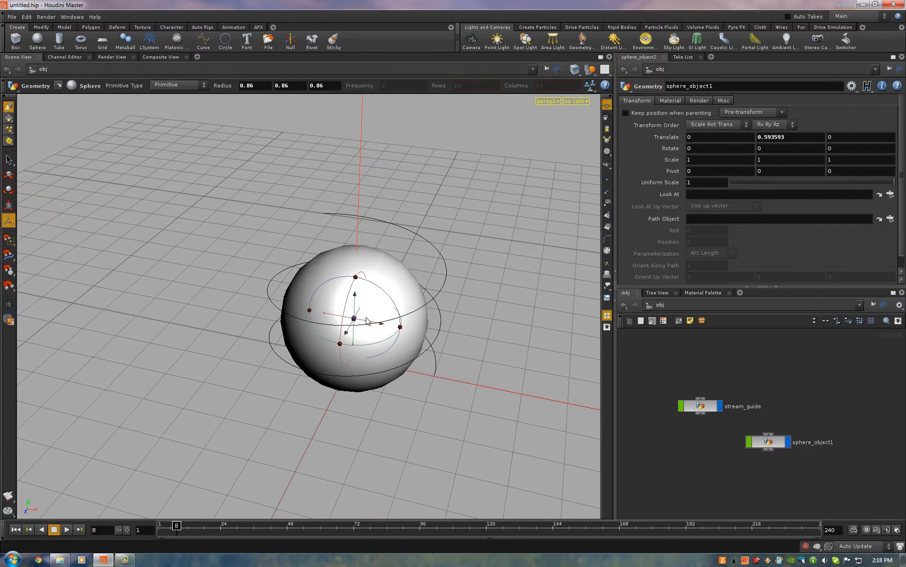
{"action": "mouse_move", "coordinate": [526, 371]}
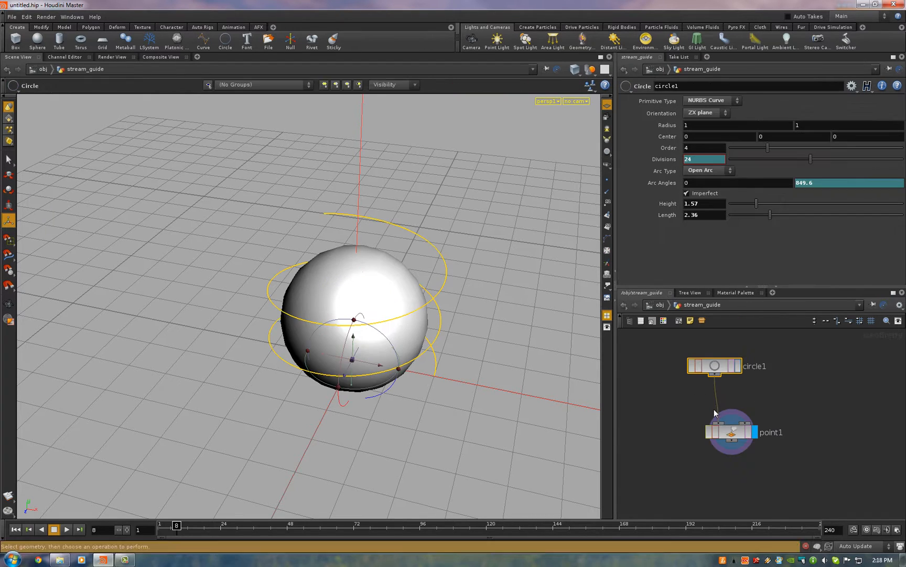
{"action": "left_click", "coordinate": [713, 365]}
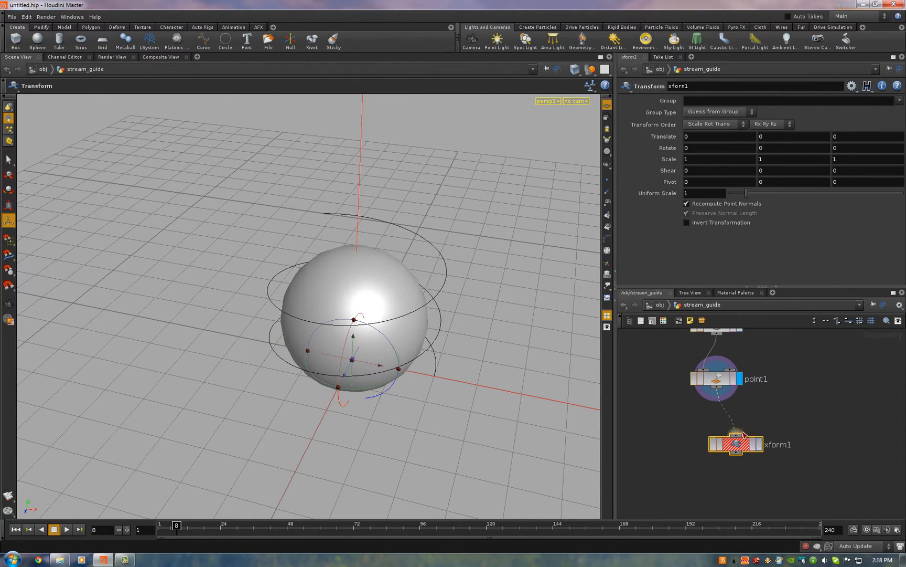
Add a Transform SOP under point1 with vtorigin("", "../../ghost") expressions in Translate
{"action": "left_click", "coordinate": [735, 443]}
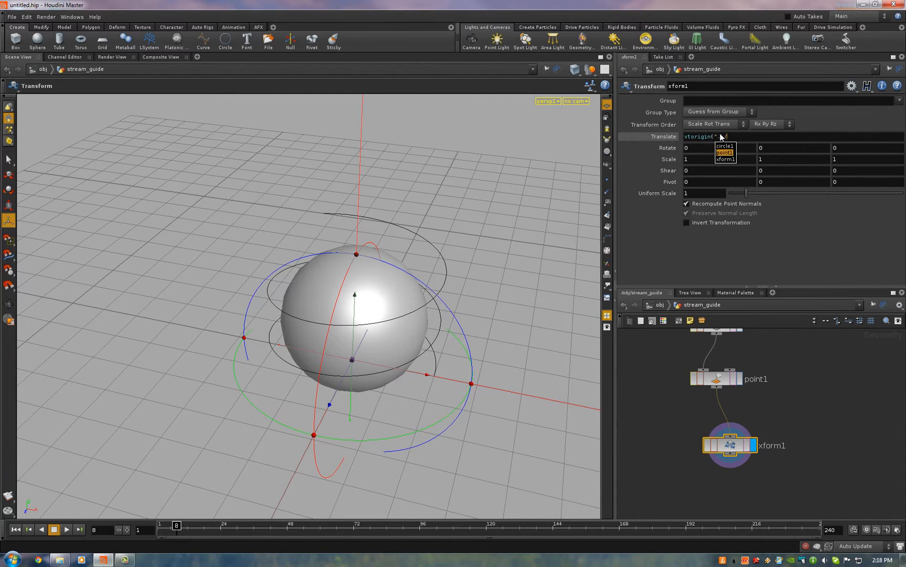
{"action": "mouse_move", "coordinate": [724, 137]}
{"action": "type", "text": "../ghost"}
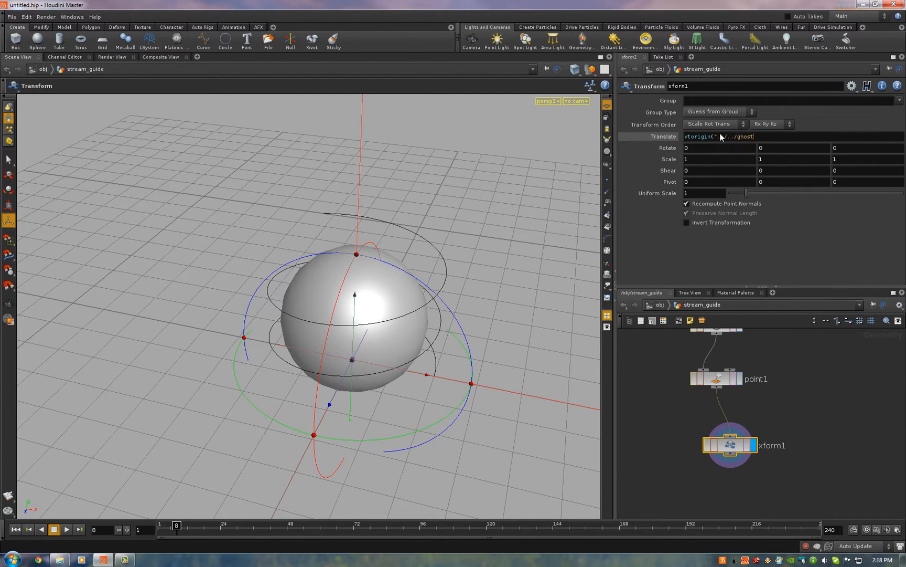
{"action": "left_click", "coordinate": [746, 136]}
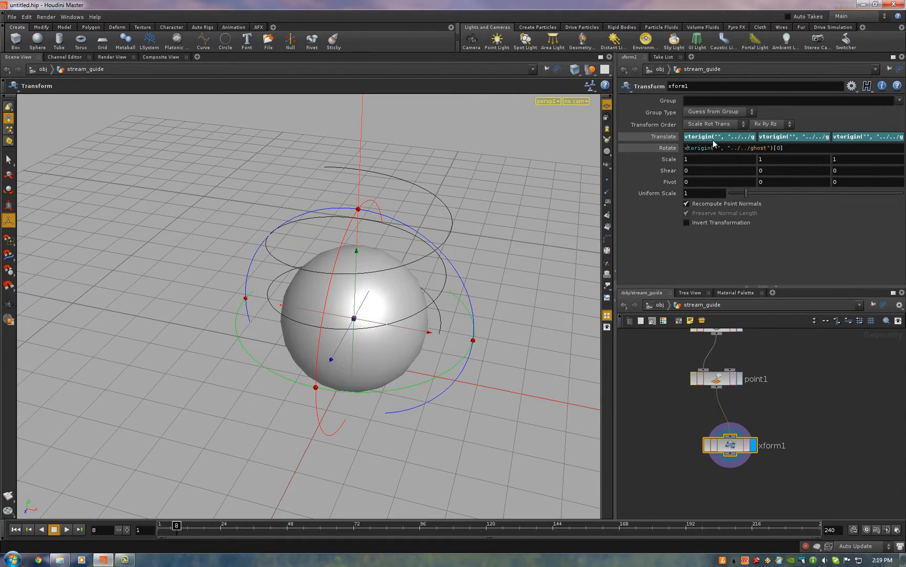
Apply vrorigin() expressions referencing ../../ghost to xform1's Rotate fields
{"action": "left_click", "coordinate": [719, 148]}
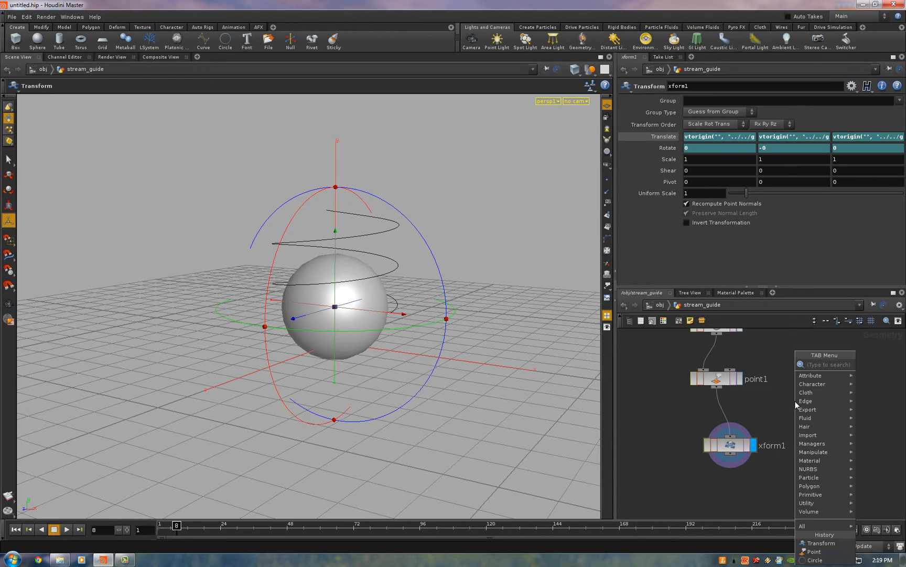
Insert a second Transform SOP between point1 and xform1 with Translate Y -0.69
{"action": "type", "text": "Trace"}
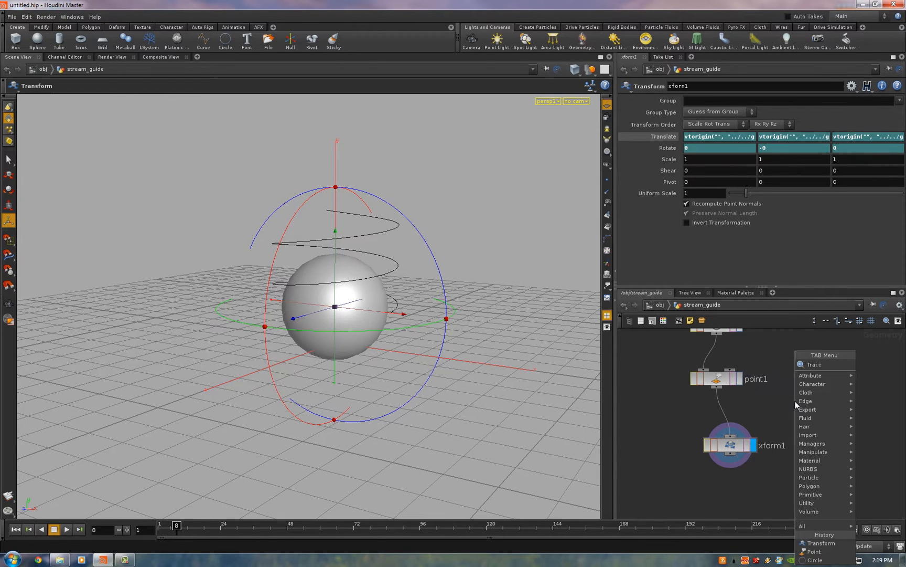
{"action": "left_click", "coordinate": [821, 543]}
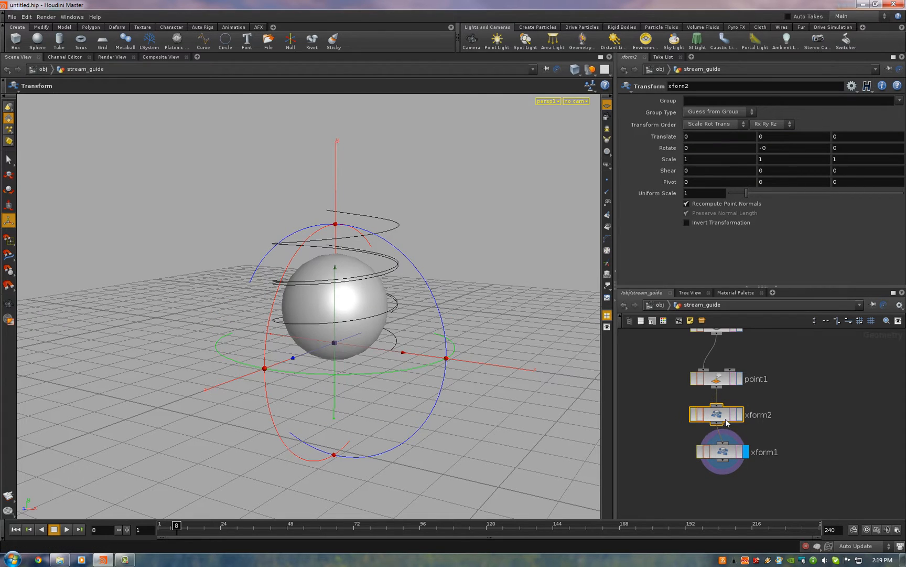
{"action": "left_click", "coordinate": [771, 135]}
{"action": "type", "text": "-0.69"}
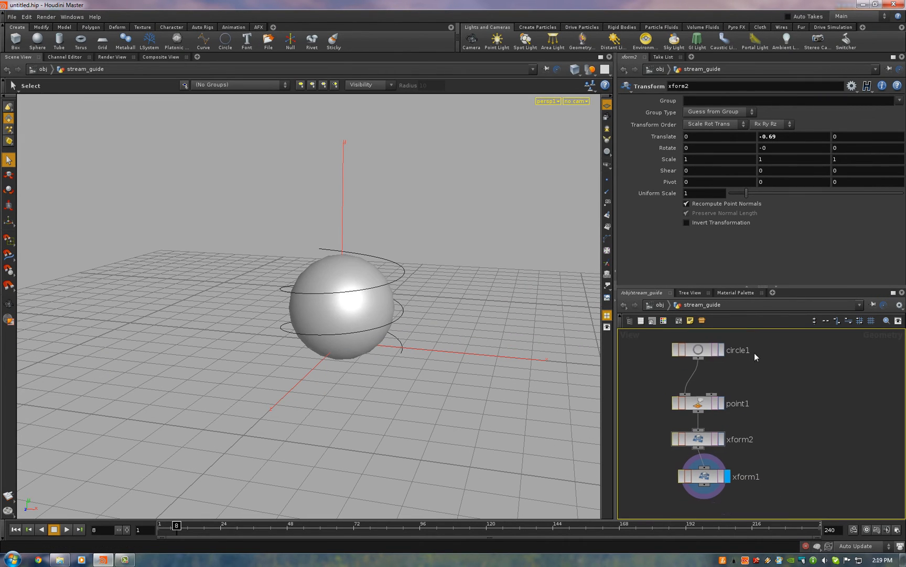
{"action": "left_click", "coordinate": [699, 350]}
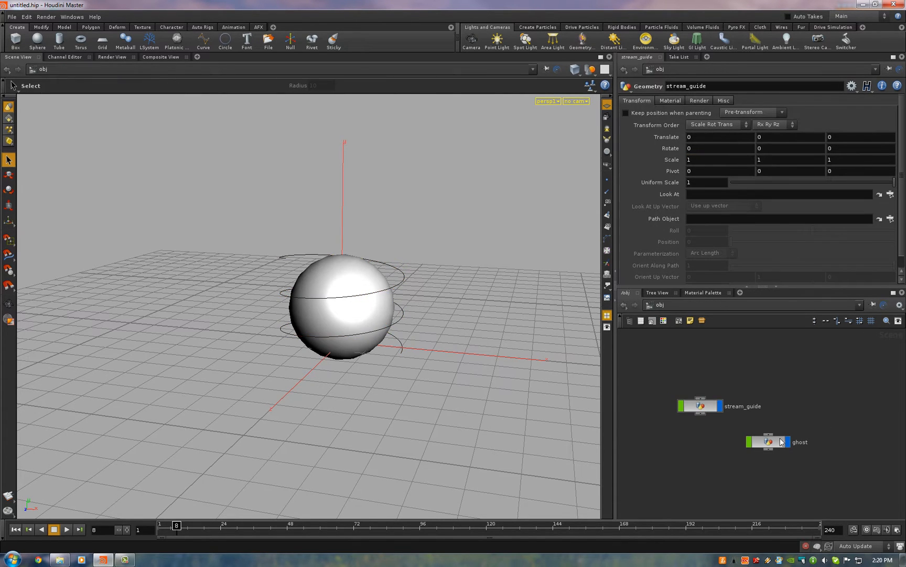
{"action": "left_click", "coordinate": [769, 440]}
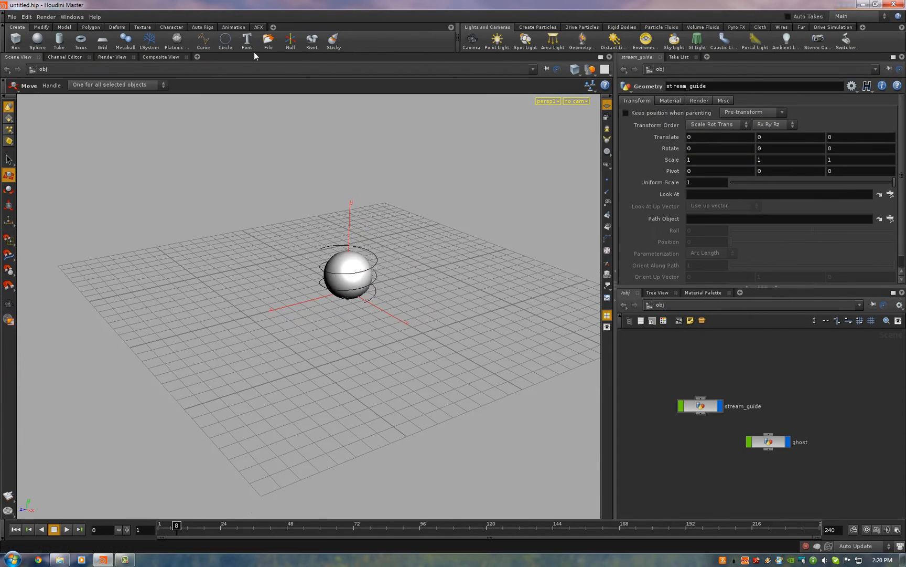
Draw a lead-in curve object and move curve1 and edit1 into the stream_guide network
{"action": "left_click", "coordinate": [203, 41]}
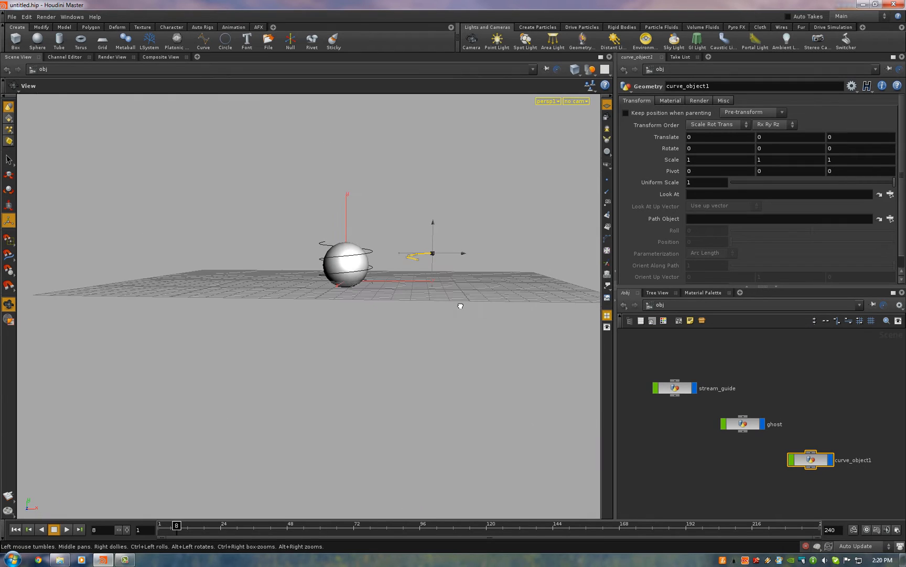
{"action": "double_click", "coordinate": [809, 459]}
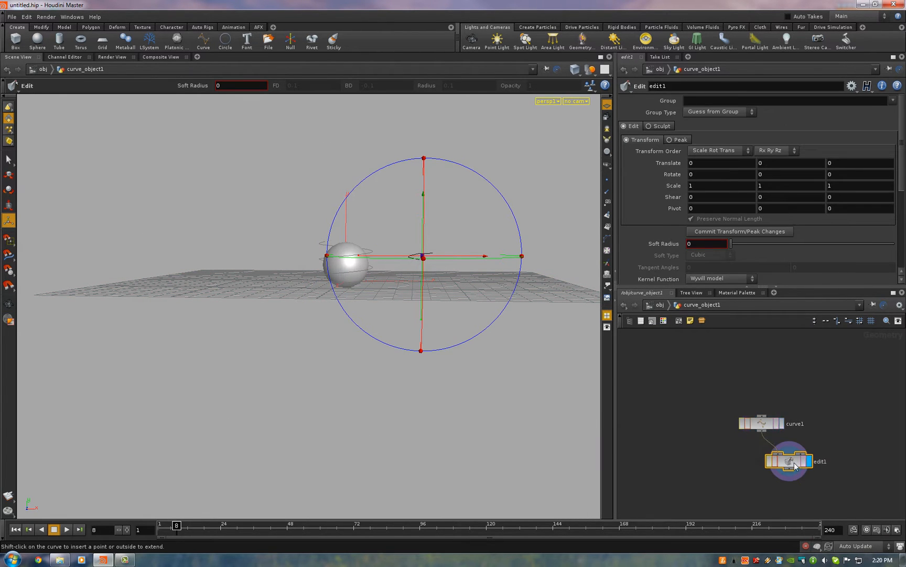
{"action": "left_click", "coordinate": [8, 159]}
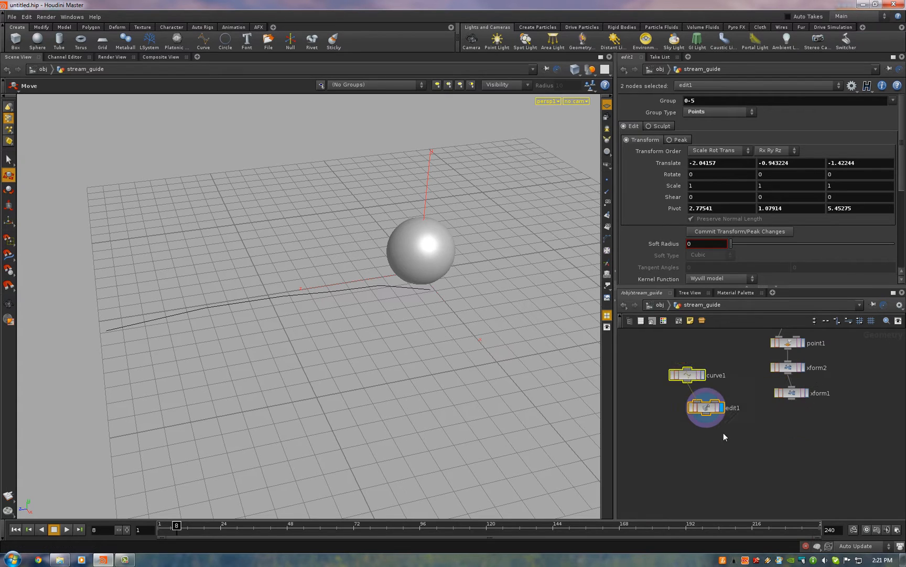
Select edit1 and add a Point SOP (point2) beneath it
{"action": "left_click", "coordinate": [705, 407]}
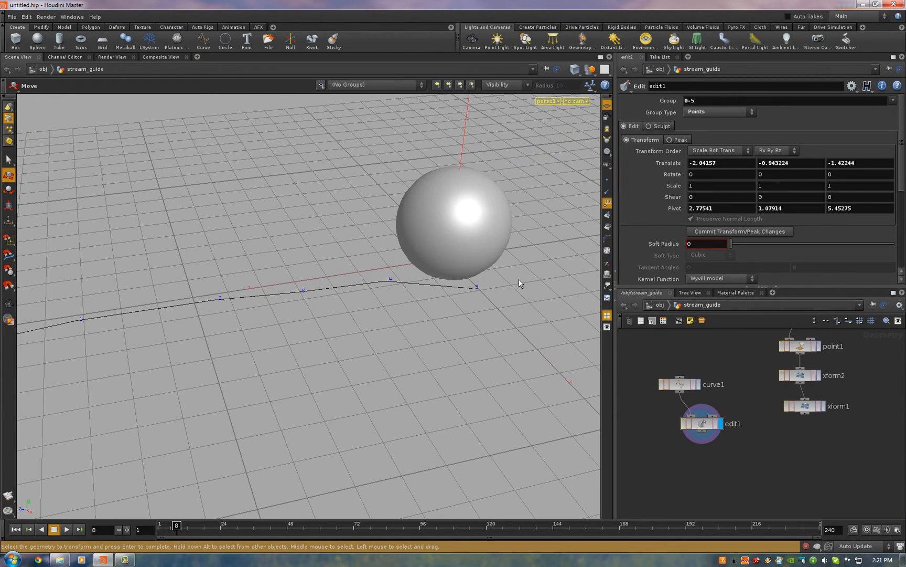
{"action": "left_click", "coordinate": [804, 406]}
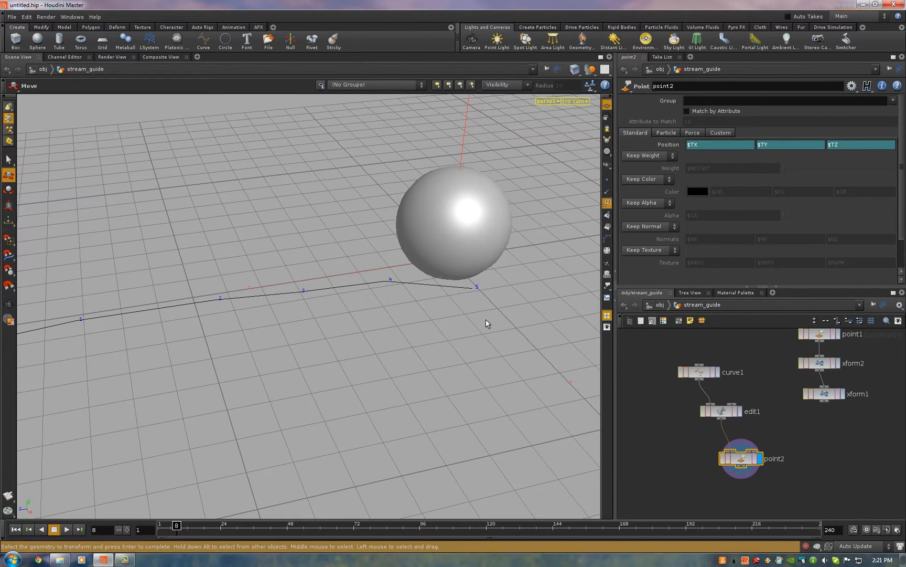
{"action": "mouse_move", "coordinate": [478, 303]}
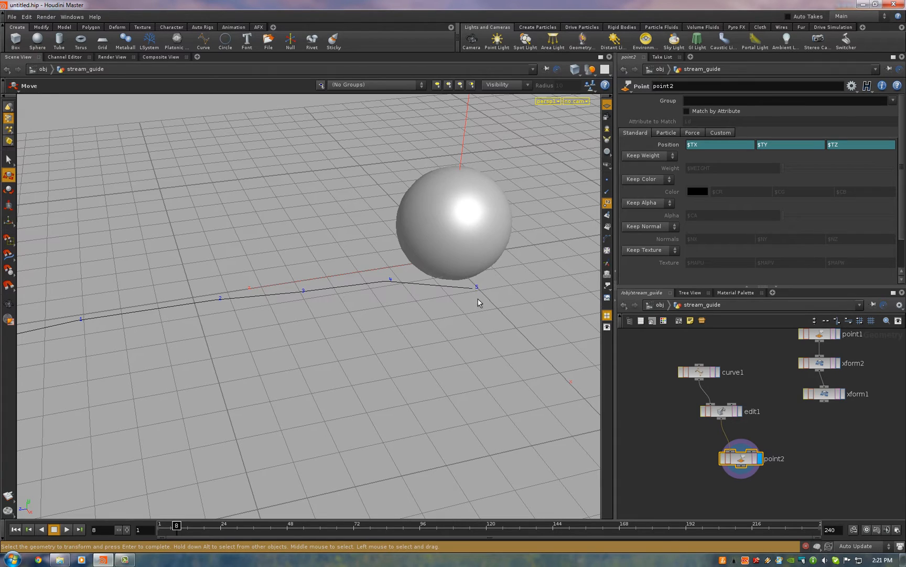
Set point2's Group to 5 and all Position channels to point("../xform1", 0, "P", 0/1/2)
{"action": "left_click", "coordinate": [819, 394]}
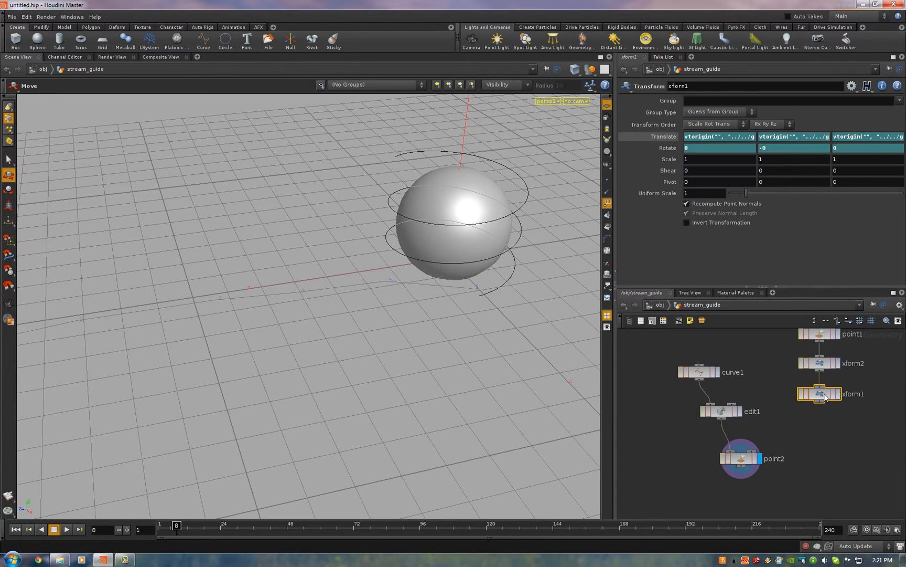
{"action": "left_click", "coordinate": [739, 457]}
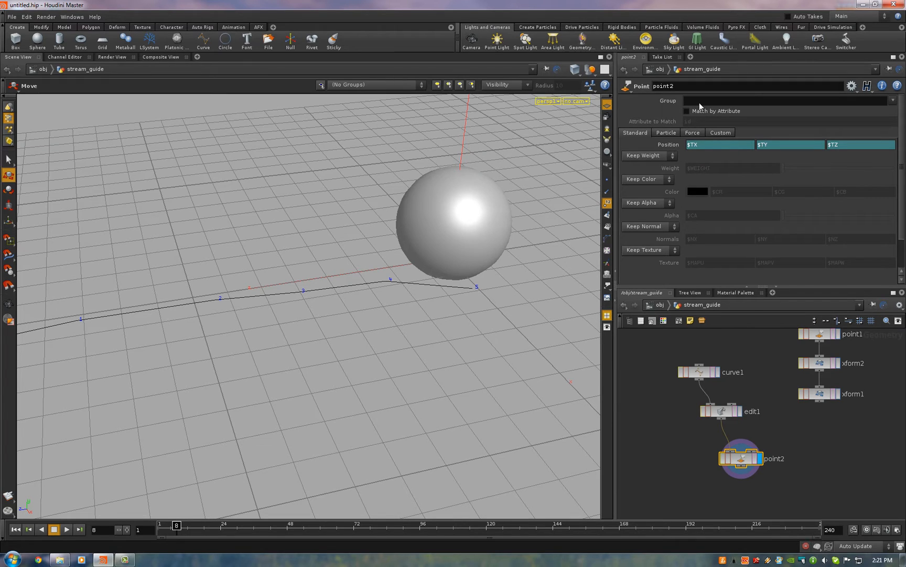
{"action": "type", "text": "5"}
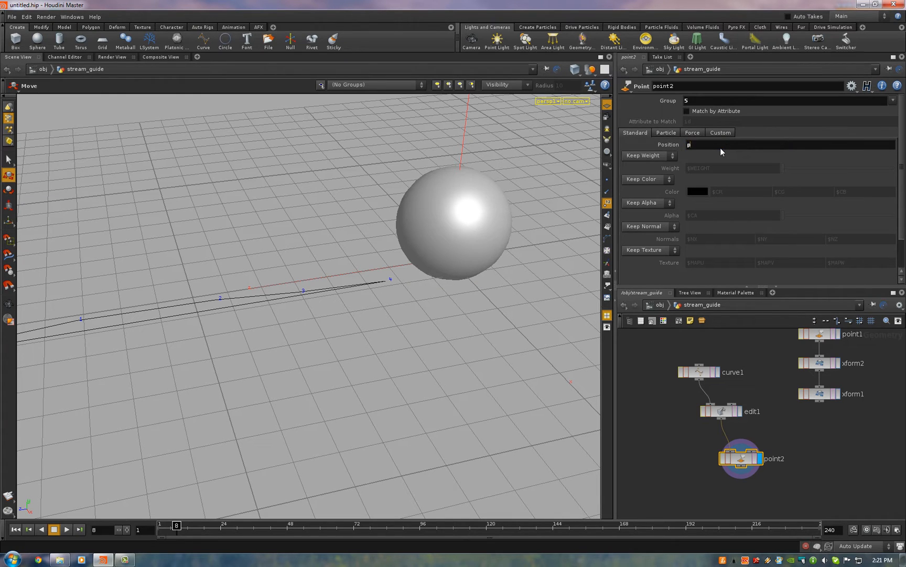
{"action": "type", "text": "point("}
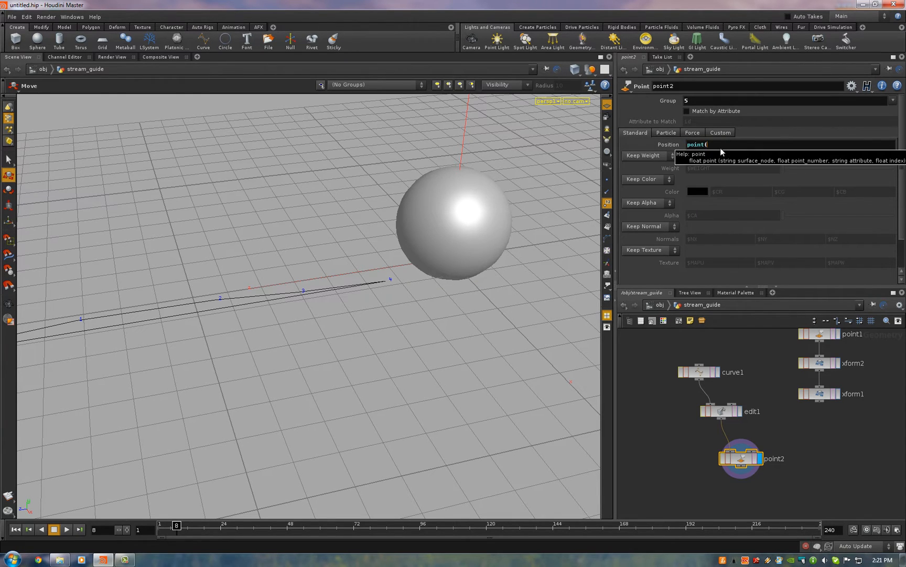
{"action": "type", "text": "../xform1\", 0,"}
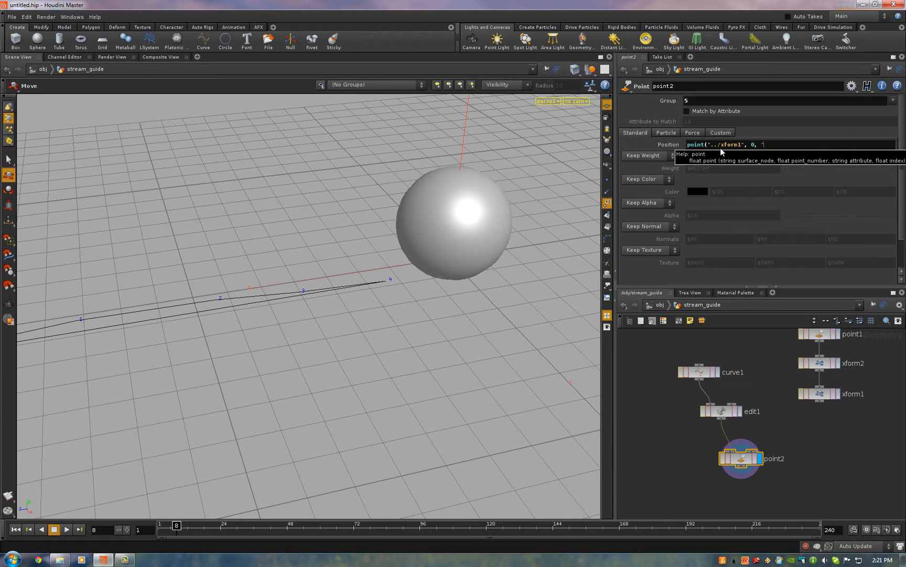
{"action": "type", "text": "\"P\", 0"}
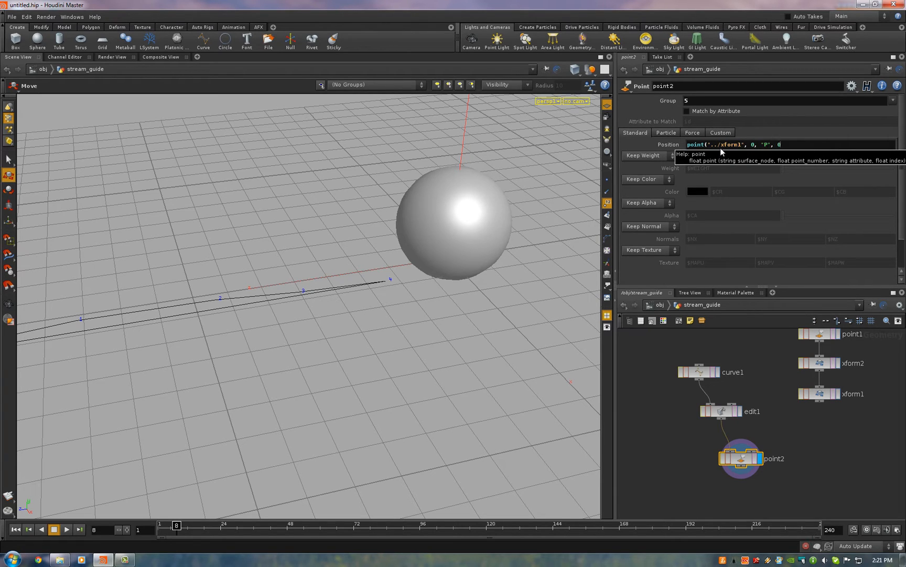
{"action": "triple_click", "coordinate": [735, 144]}
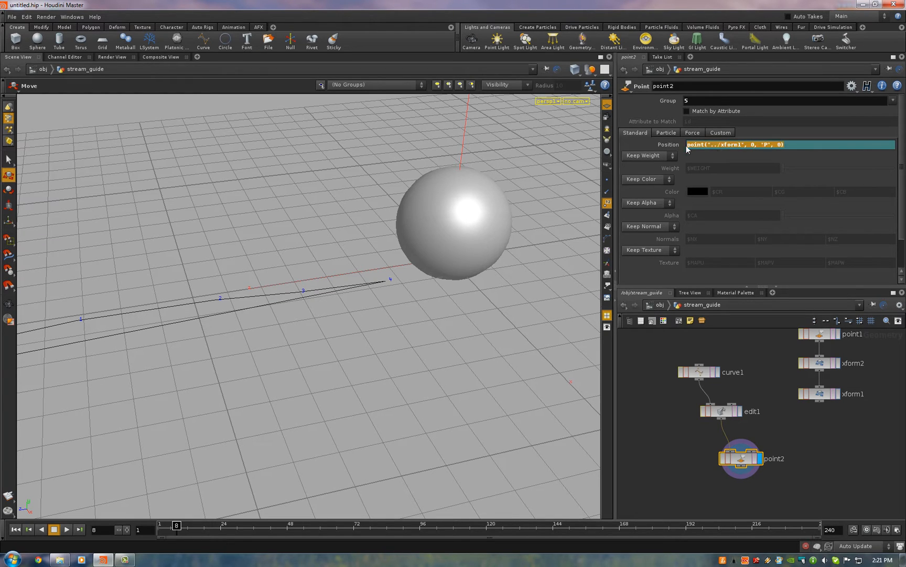
{"action": "left_click", "coordinate": [769, 144]}
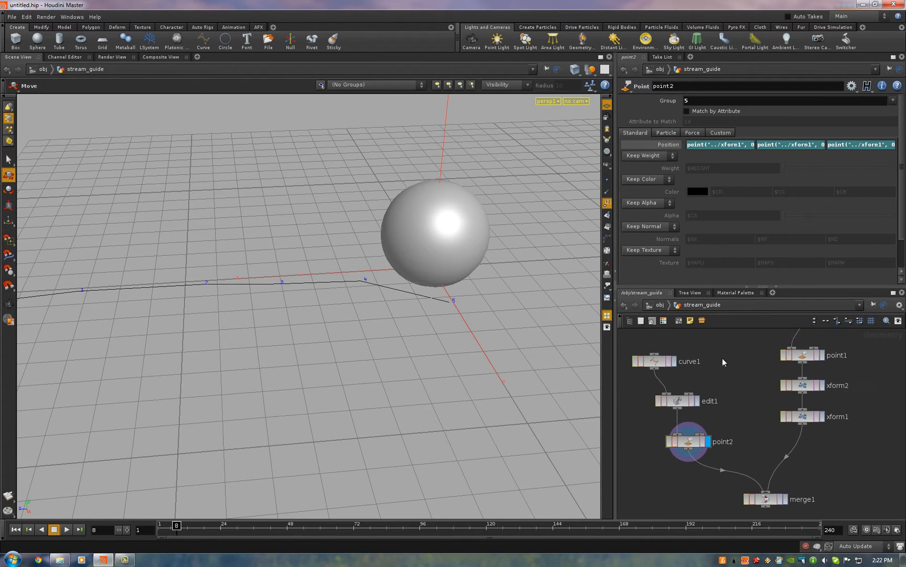
Merge and join the lead-in with the helix, then set Convert To NURBS Curve
{"action": "left_click", "coordinate": [800, 355]}
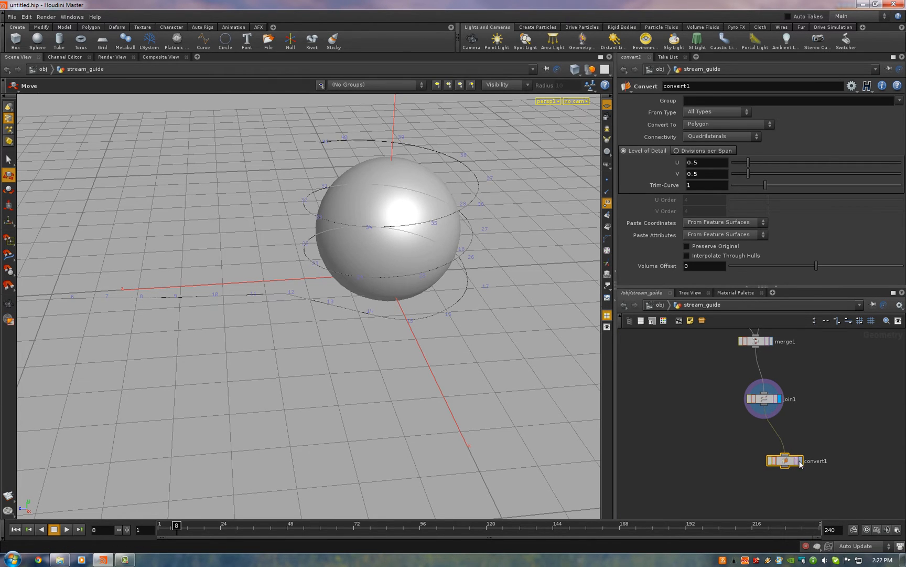
{"action": "left_click", "coordinate": [728, 124]}
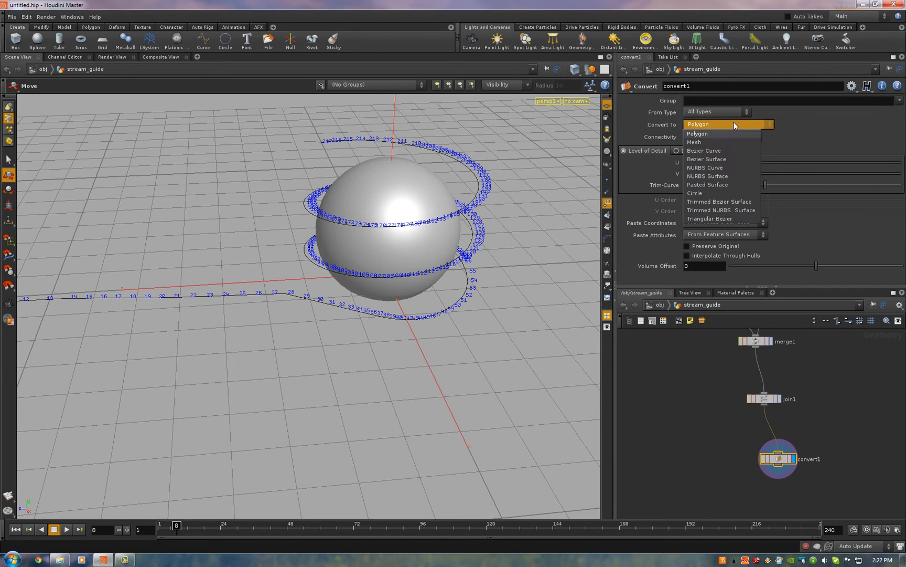
{"action": "left_click", "coordinate": [705, 168]}
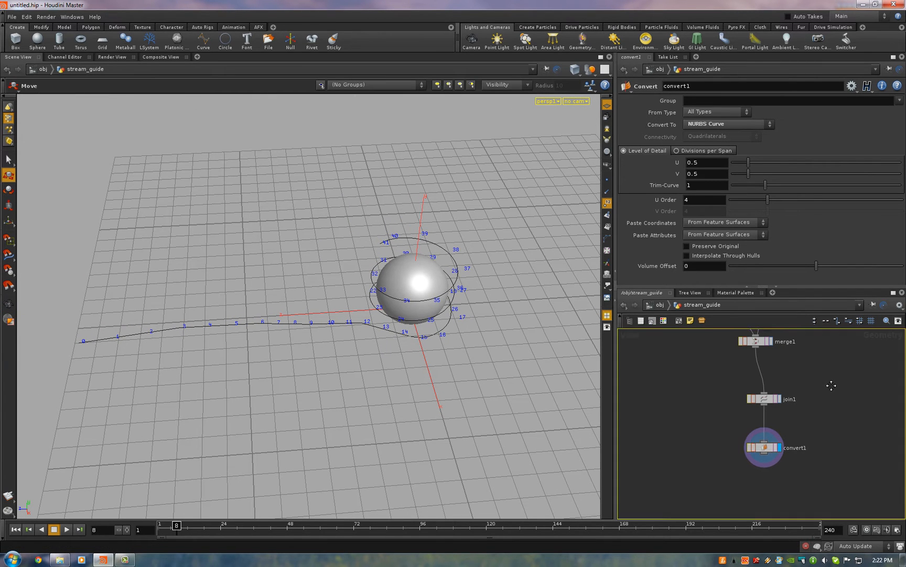
Insert a Delete SOP after xform1 set to Delete by Range on Points, then display join1
{"action": "key", "text": "Tab"}
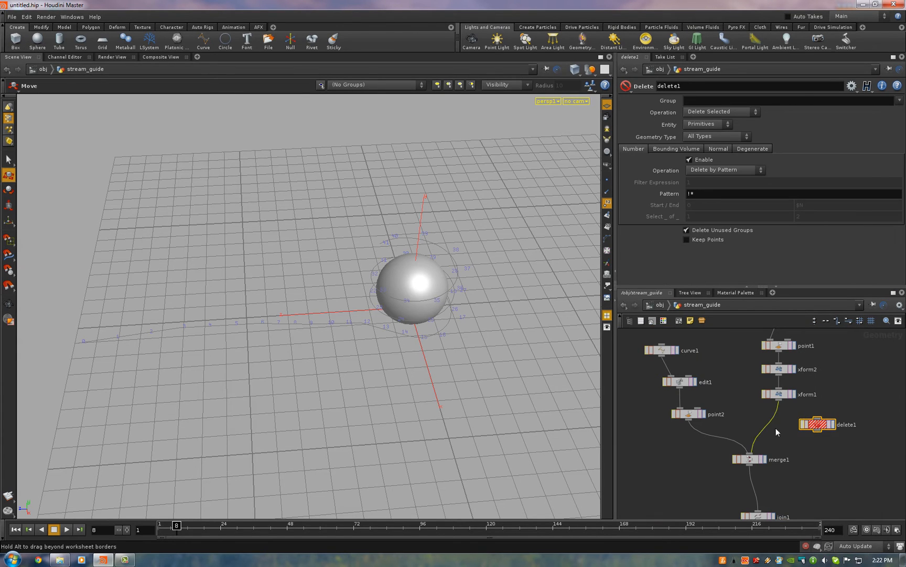
{"action": "left_click", "coordinate": [721, 111]}
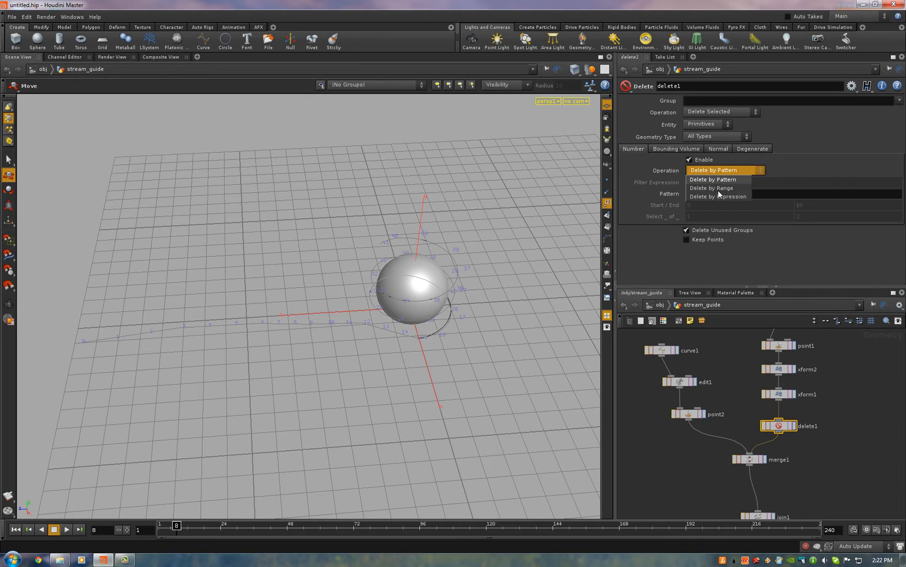
{"action": "left_click", "coordinate": [712, 188]}
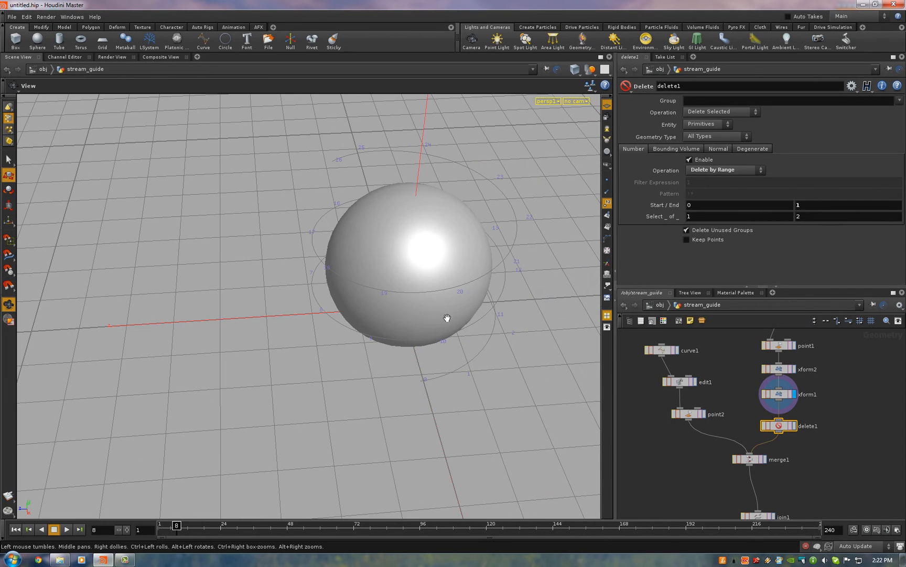
{"action": "left_click", "coordinate": [780, 426]}
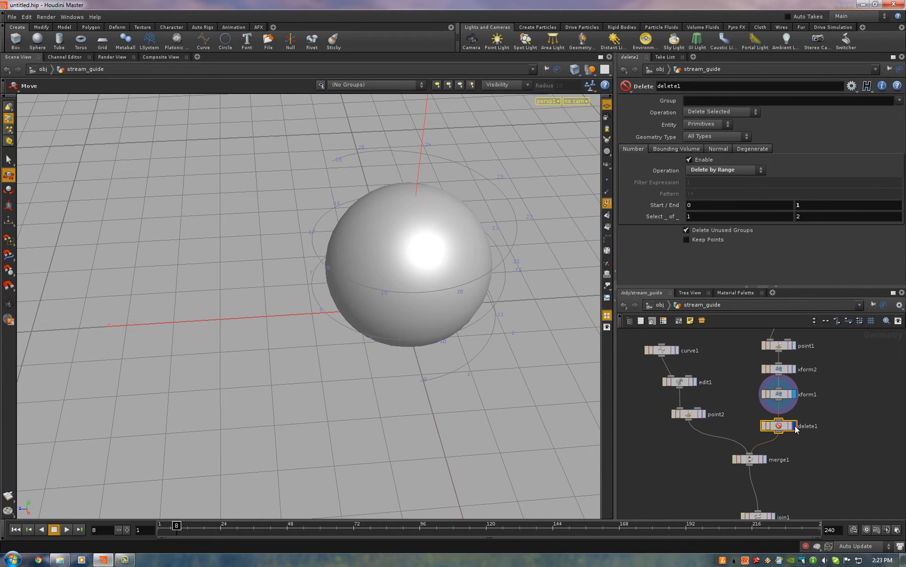
{"action": "left_click", "coordinate": [687, 239]}
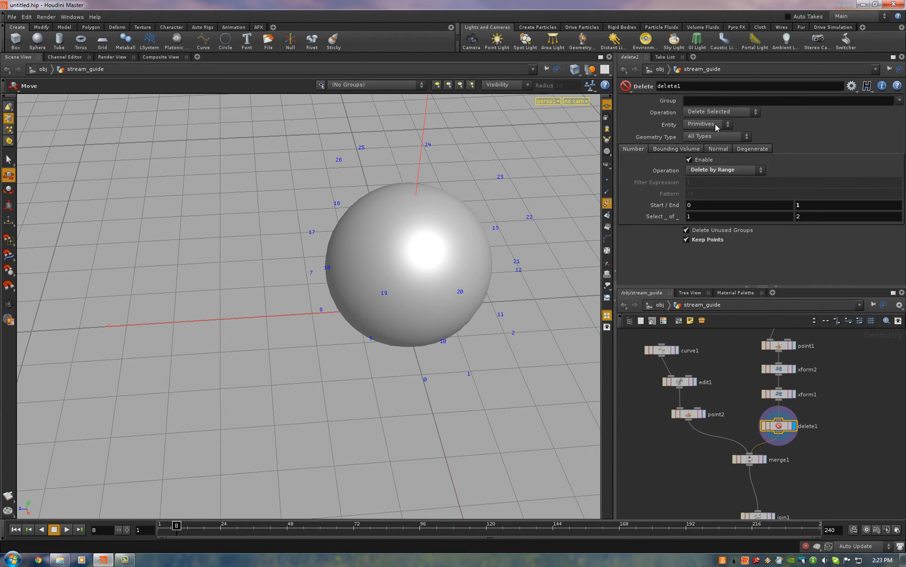
{"action": "left_click", "coordinate": [707, 123]}
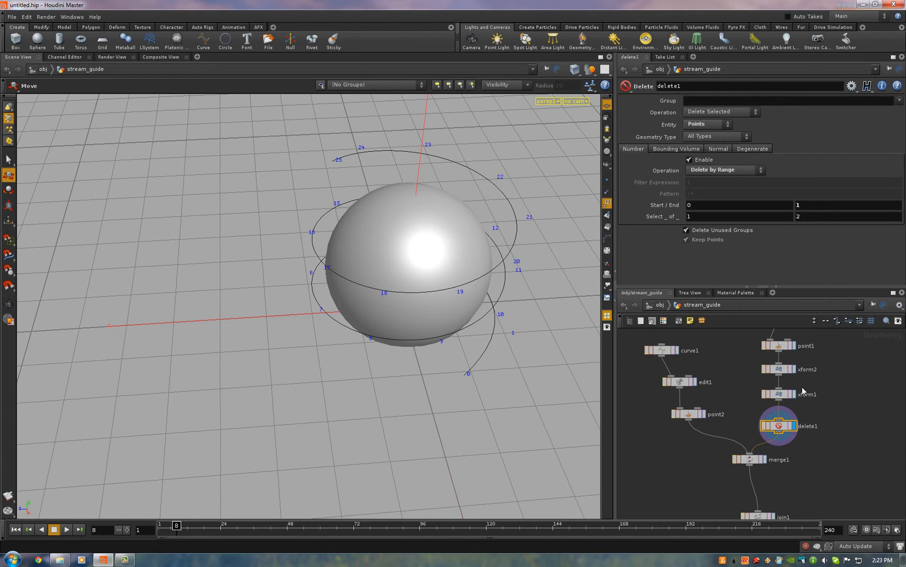
{"action": "mouse_move", "coordinate": [797, 431]}
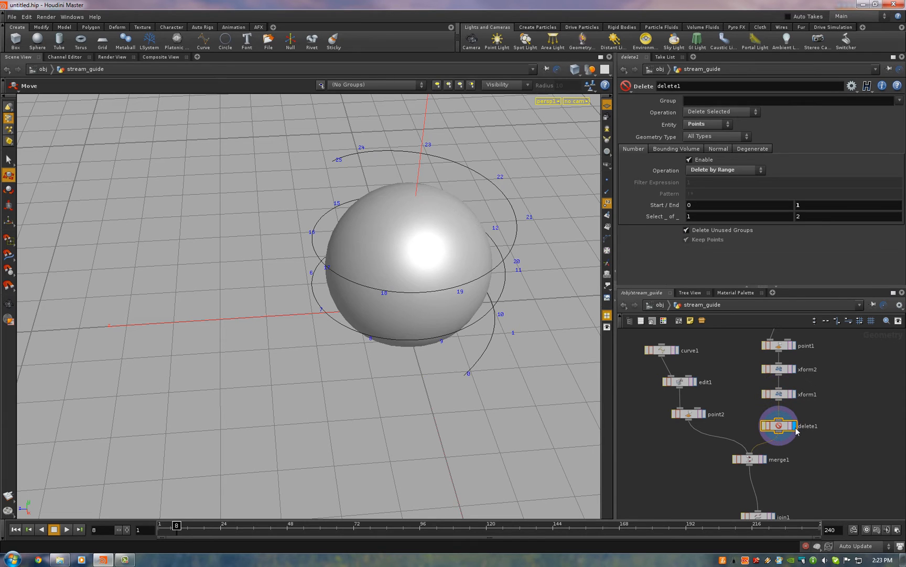
{"action": "scroll", "scroll_direction": "down", "scroll_amount": 3}
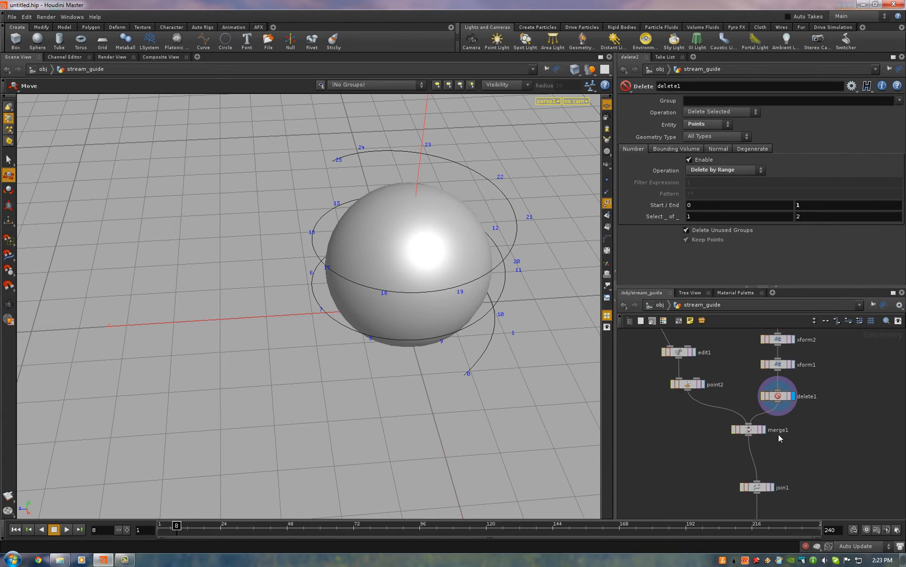
{"action": "left_click", "coordinate": [746, 429]}
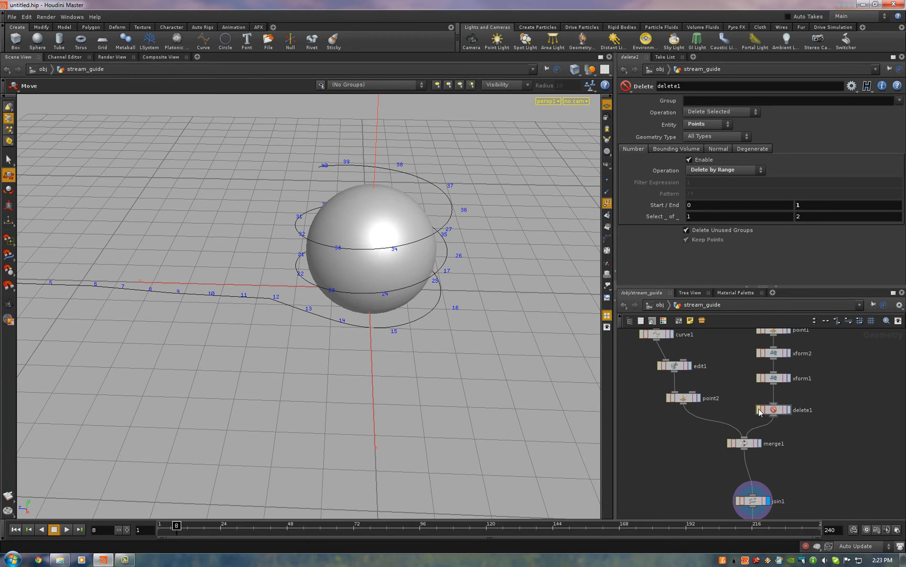
Insert a Convert SOP between edit1 and point2 and return to /obj
{"action": "scroll", "scroll_direction": "down", "scroll_amount": 3}
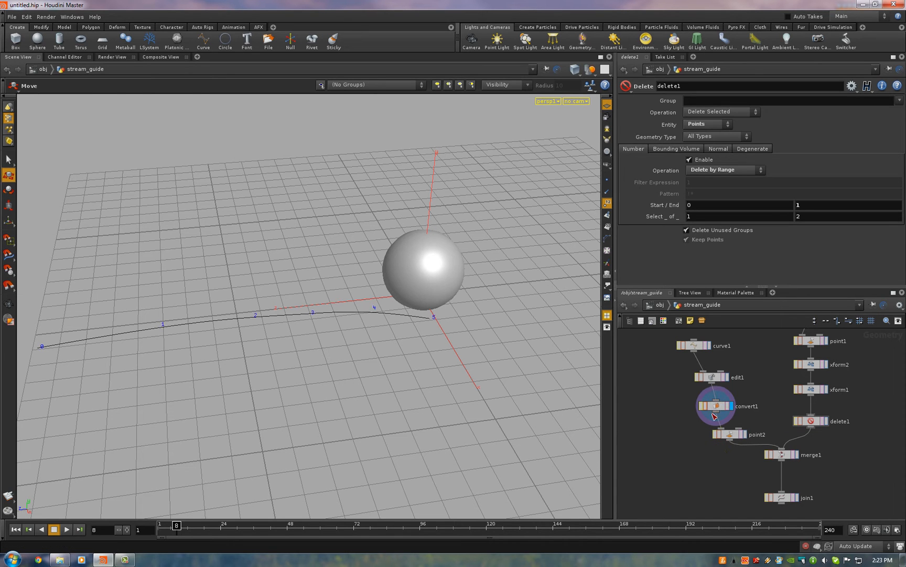
{"action": "left_click", "coordinate": [785, 458]}
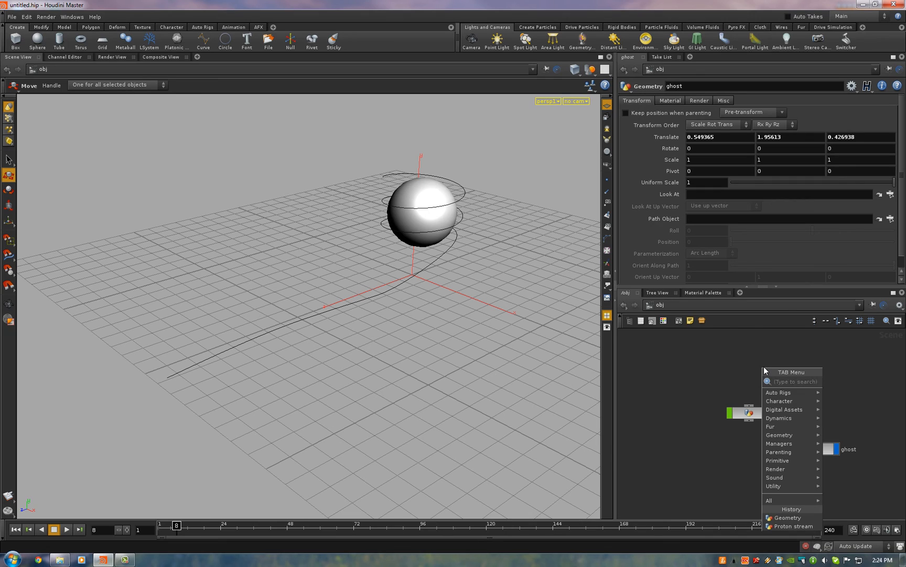
Create a Proton Stream with Stream Guide /obj/stream_guide and Dampen Object /obj/ghost
{"action": "left_click", "coordinate": [790, 526]}
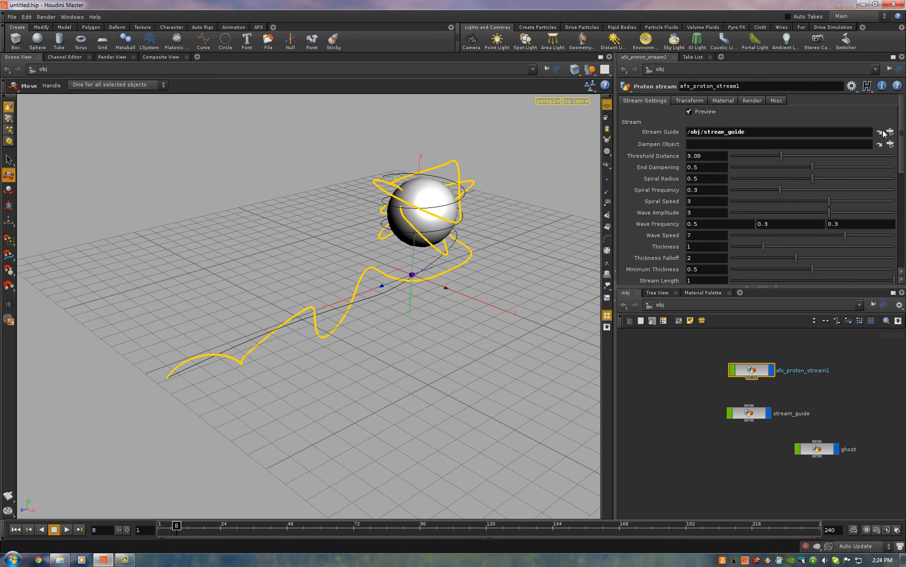
{"action": "left_click", "coordinate": [884, 132]}
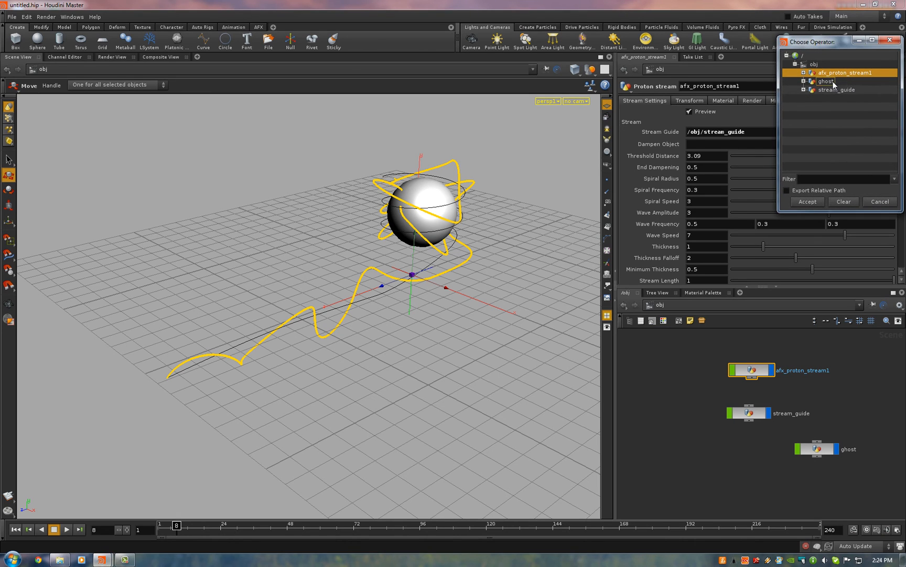
{"action": "left_click", "coordinate": [807, 201]}
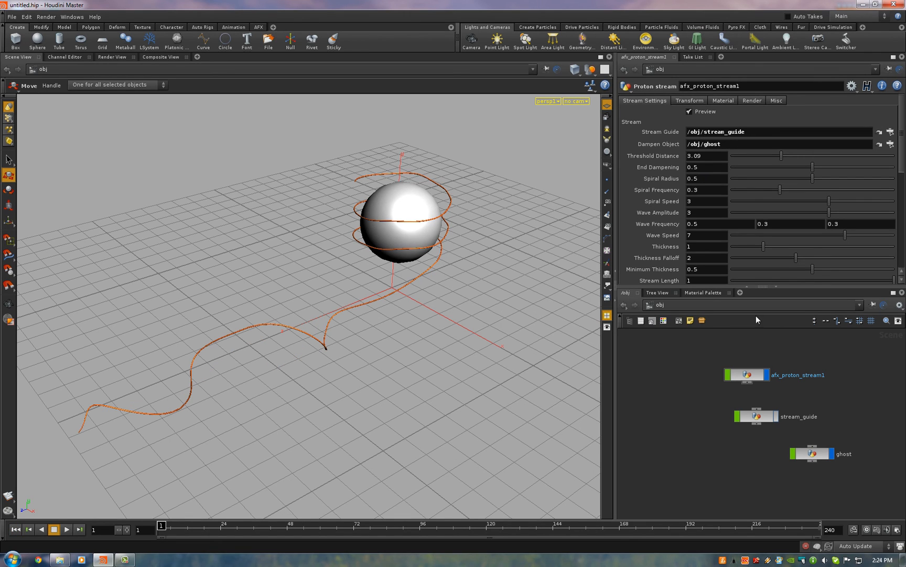
{"action": "left_click", "coordinate": [812, 454]}
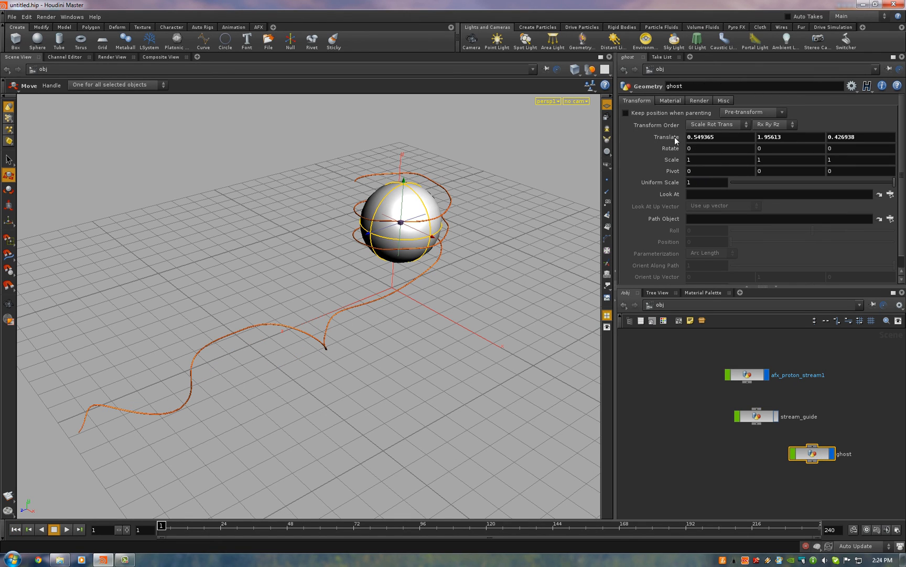